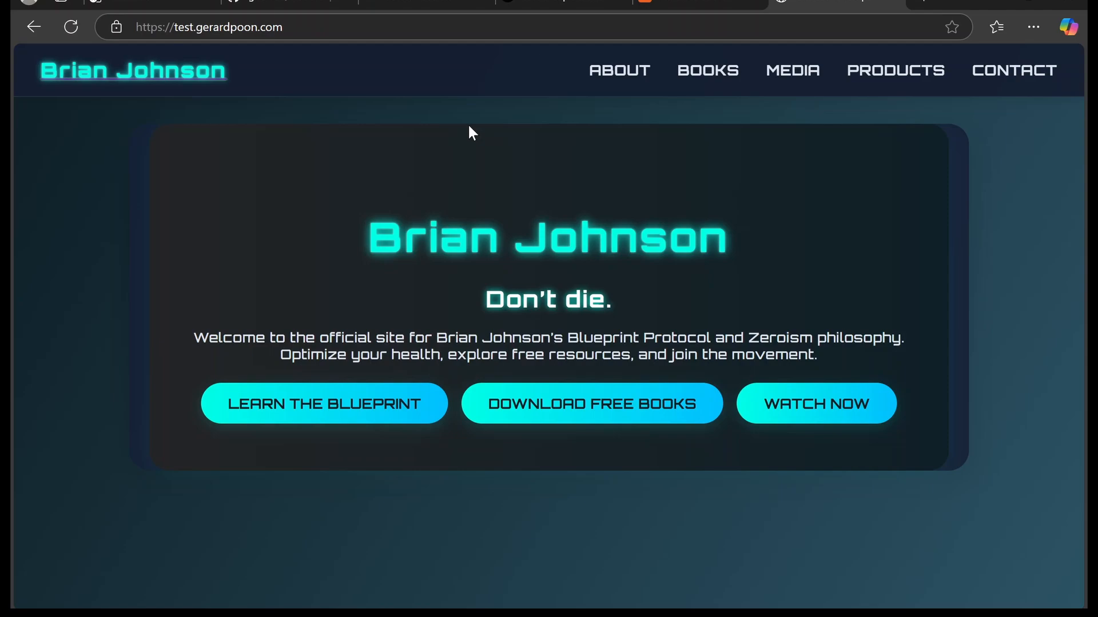
pyautogui.moveTo(761, 118)
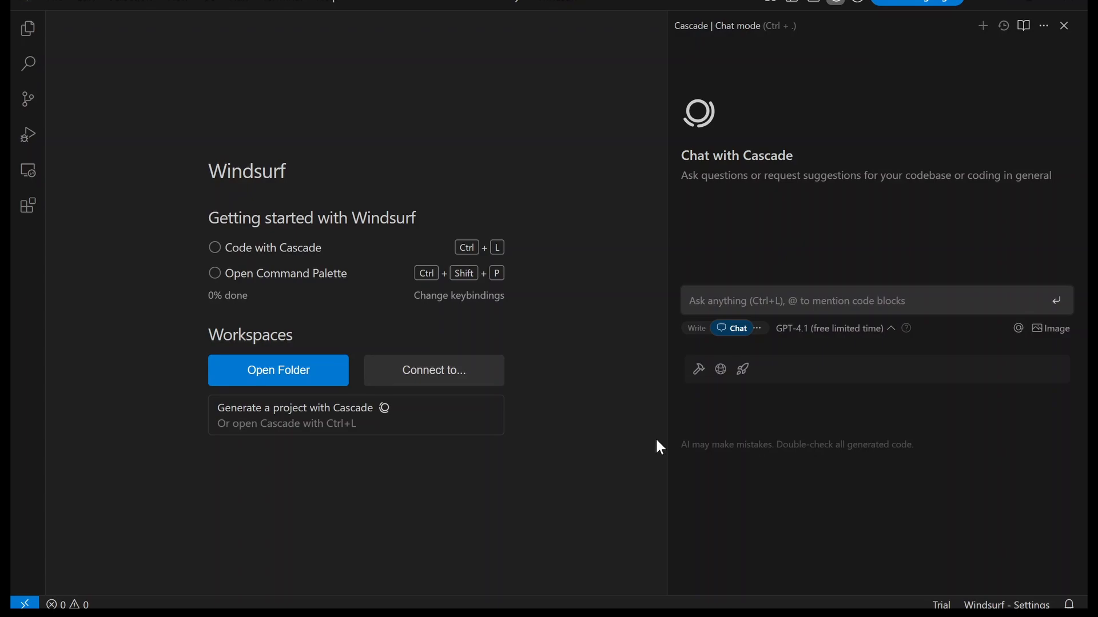
# Choose the empty Website folder and confirm it as the workspace.
pyautogui.click(278, 371)
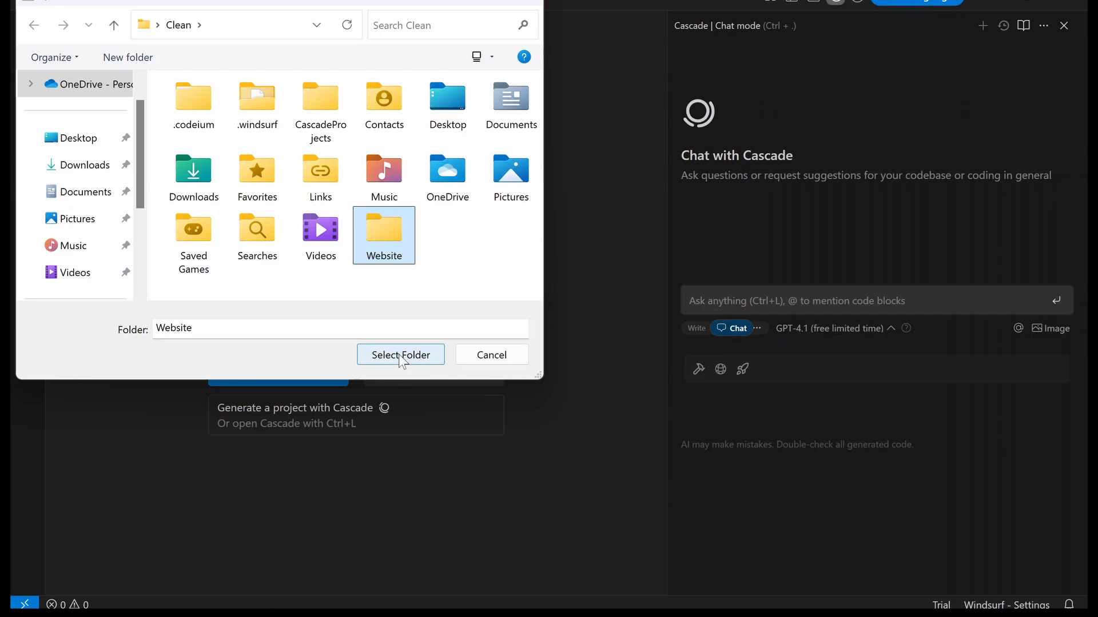
pyautogui.click(400, 354)
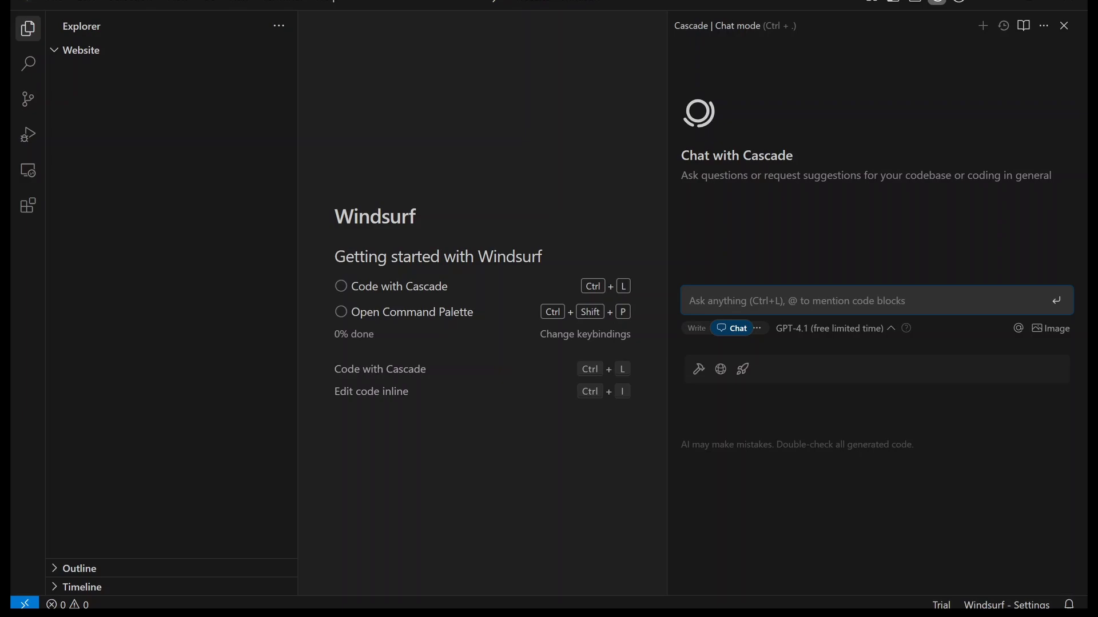
# Send a prompt-engineer request with the site specifications and review Cascade's generated AI-coder prompt.
pyautogui.write('You are a t')
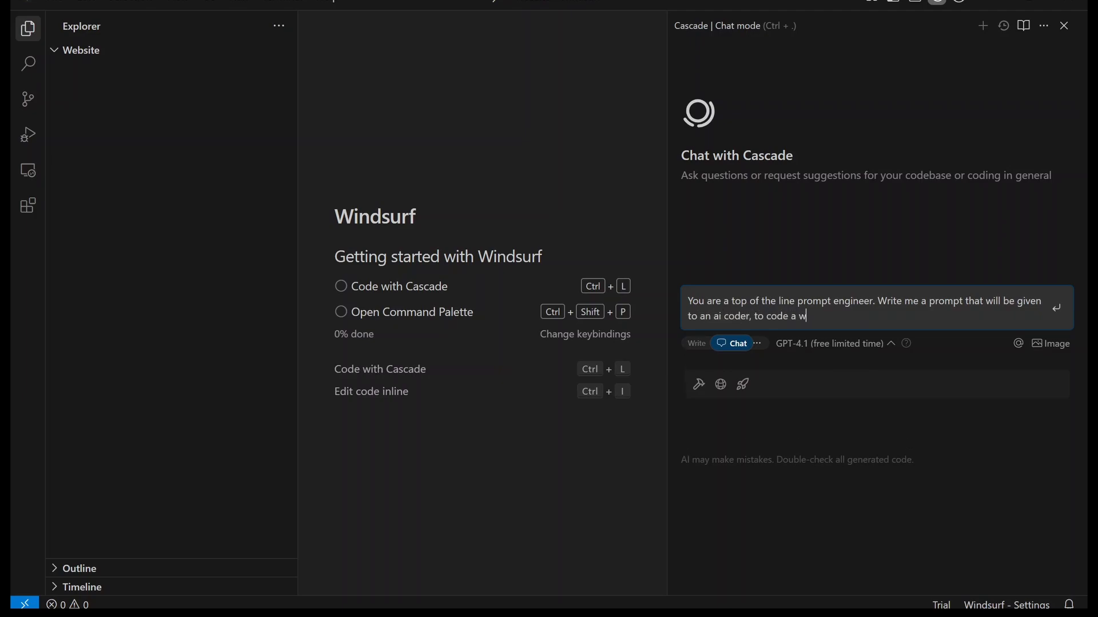
pyautogui.write('ebsite for me. The website will')
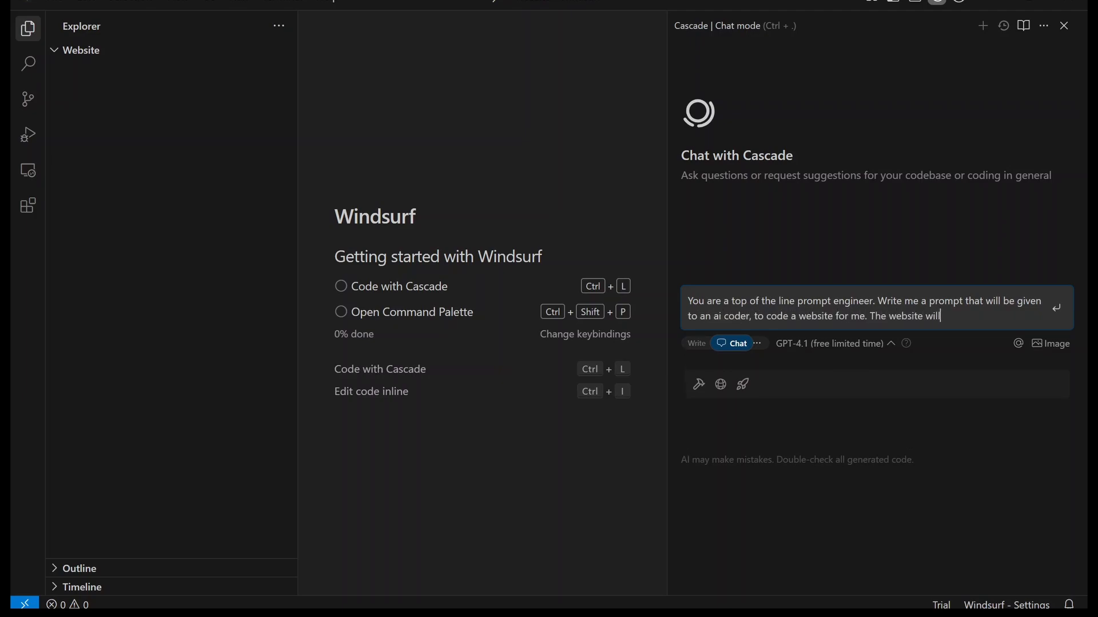
pyautogui.write('have the following specifications:')
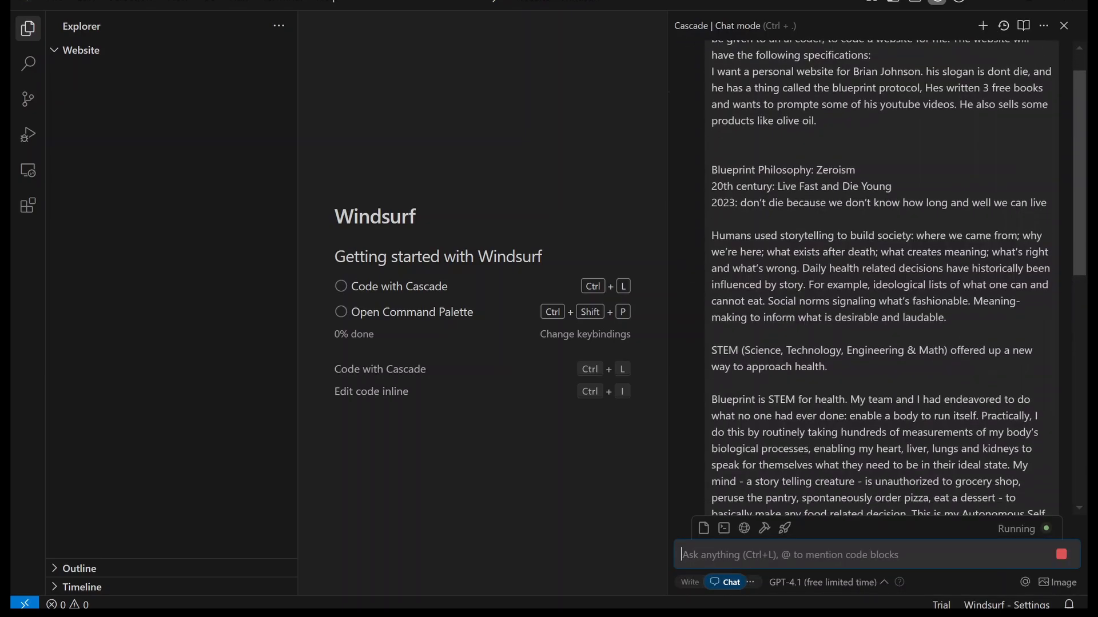
pyautogui.scroll(-3)
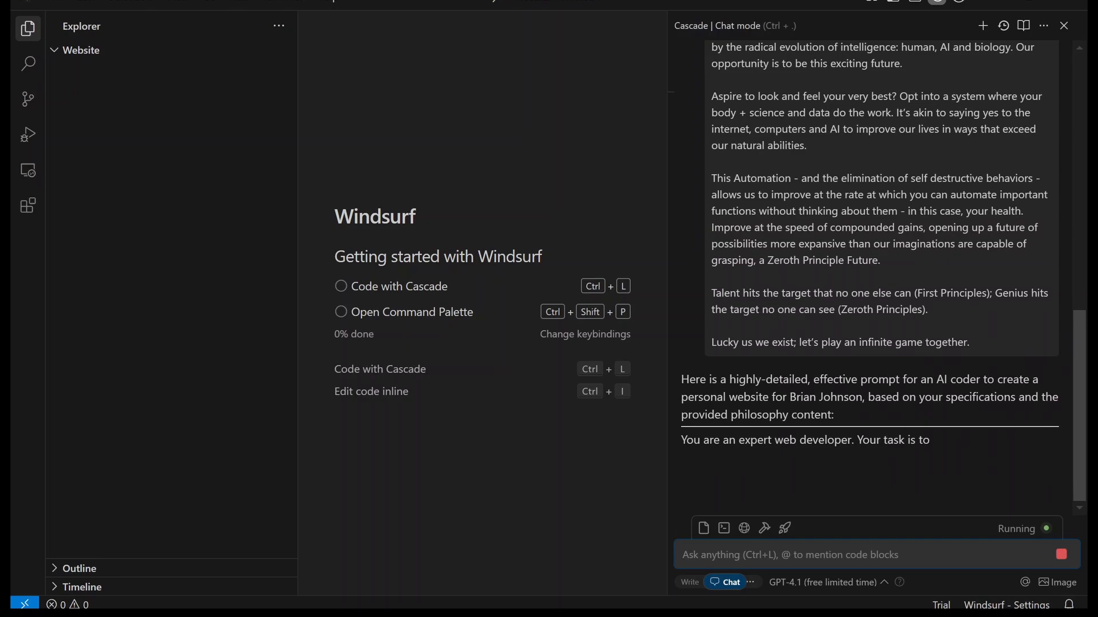
pyautogui.scroll(-3)
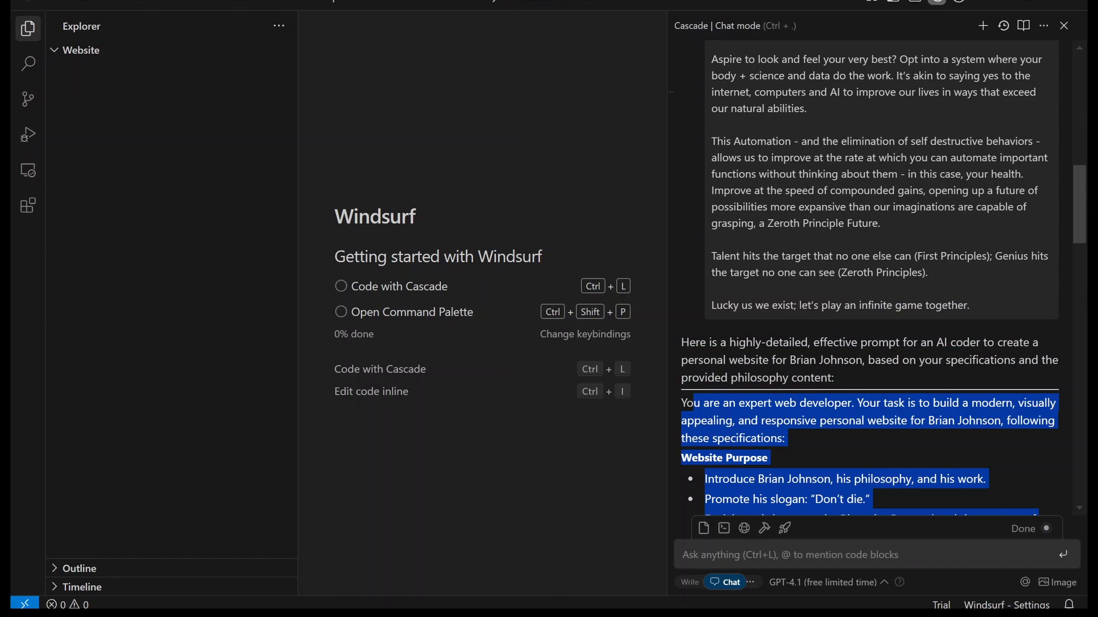
# Submit the website prompt in Write mode and accept the suggested npm install command.
pyautogui.click(702, 582)
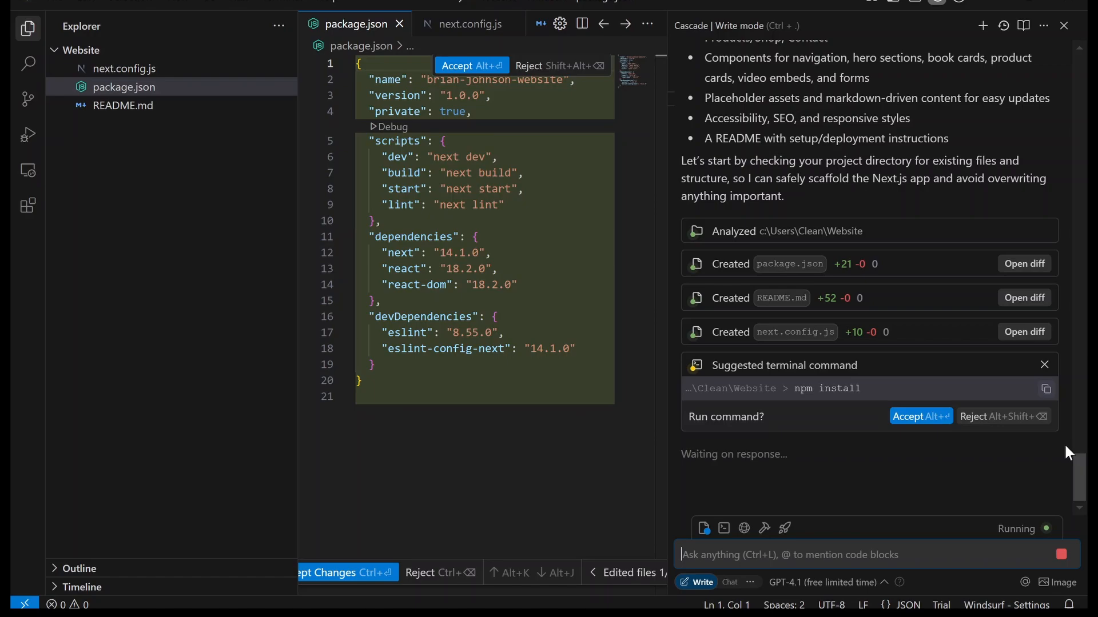
pyautogui.click(919, 416)
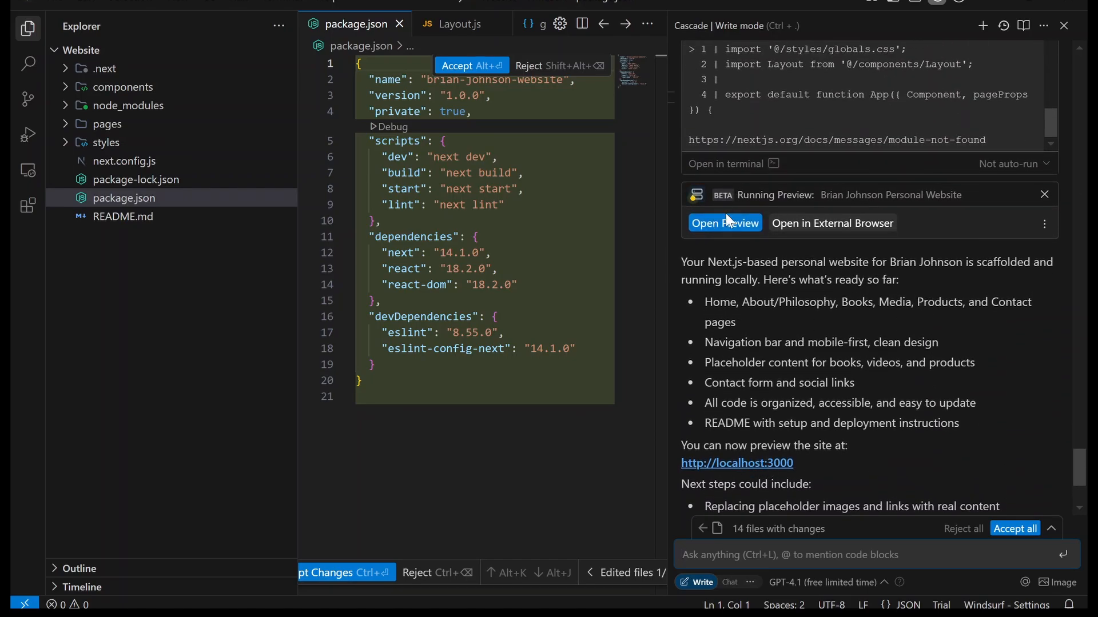
# Preview the generated site and browse its Products and other pages.
pyautogui.click(724, 223)
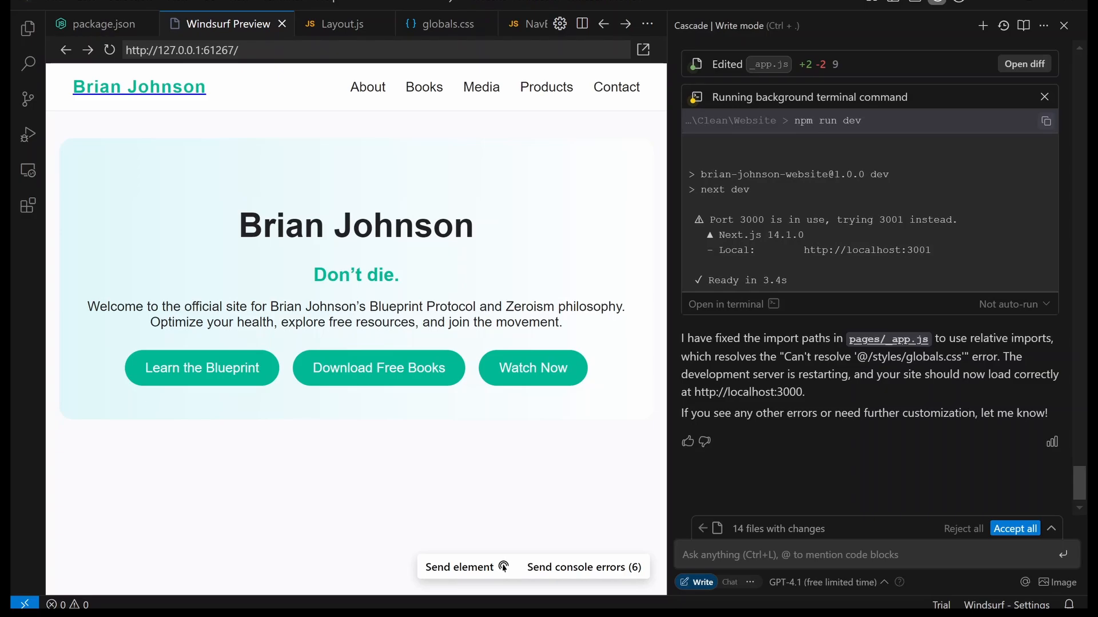
pyautogui.scroll(-3)
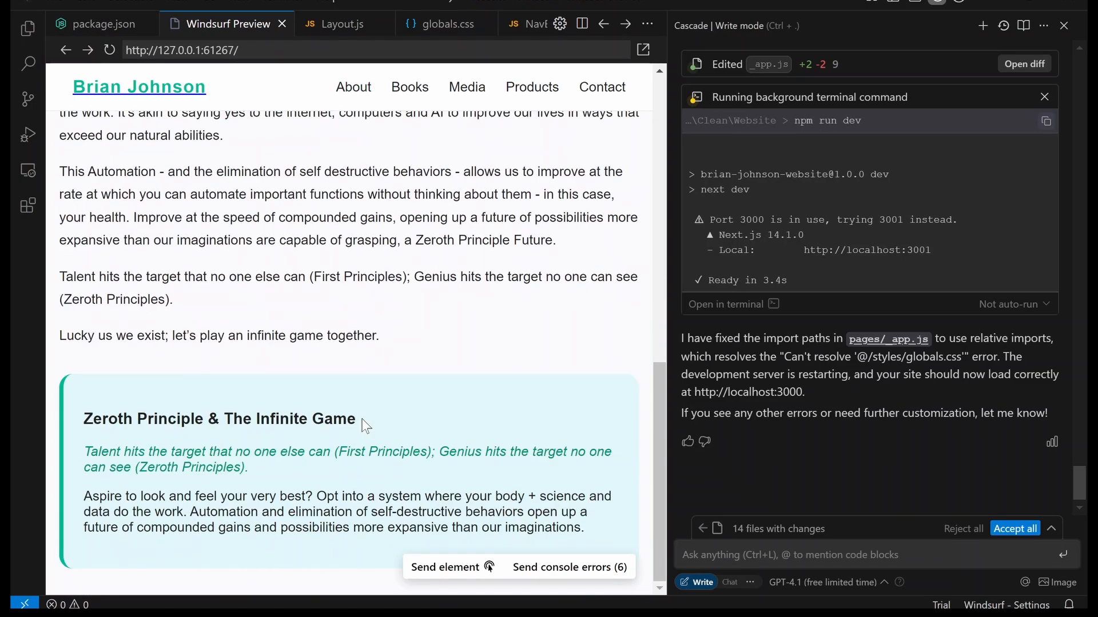
pyautogui.scroll(-3)
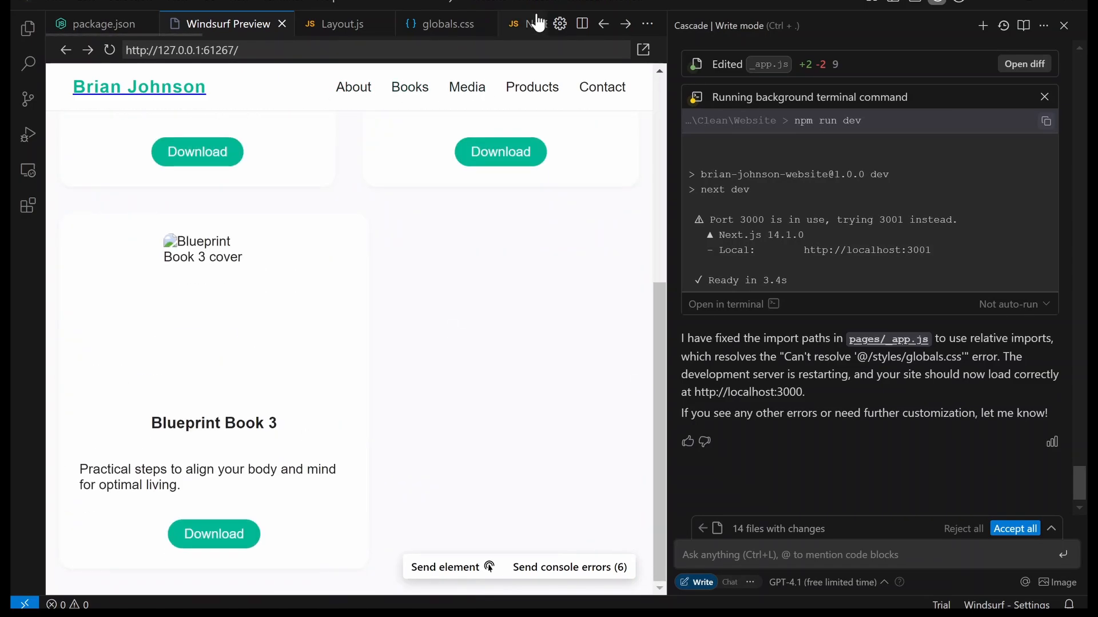
pyautogui.click(532, 87)
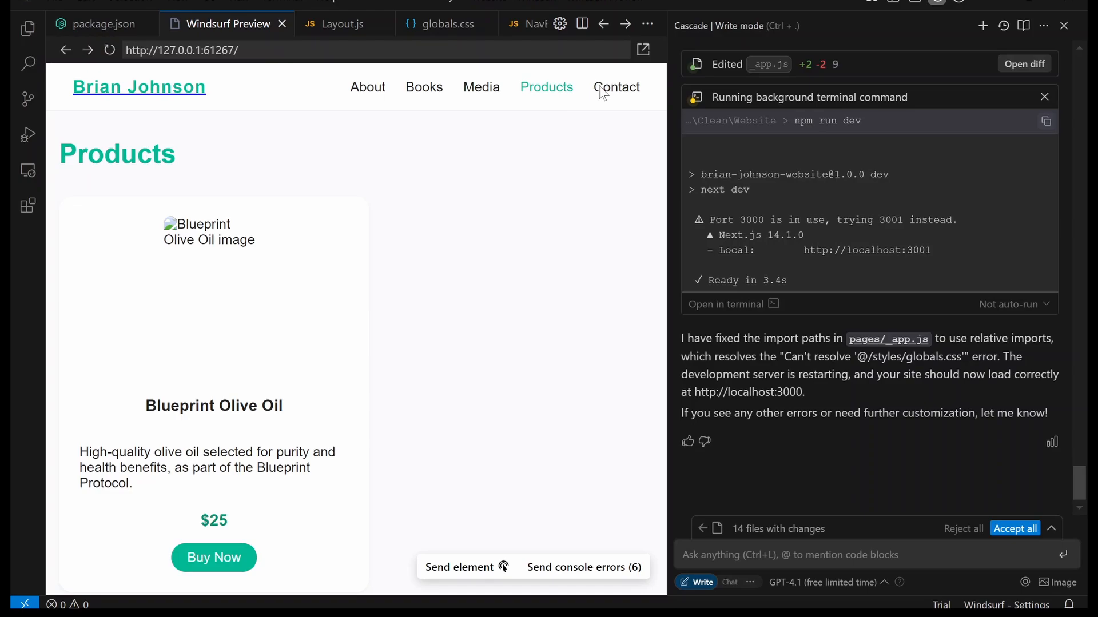
pyautogui.click(615, 87)
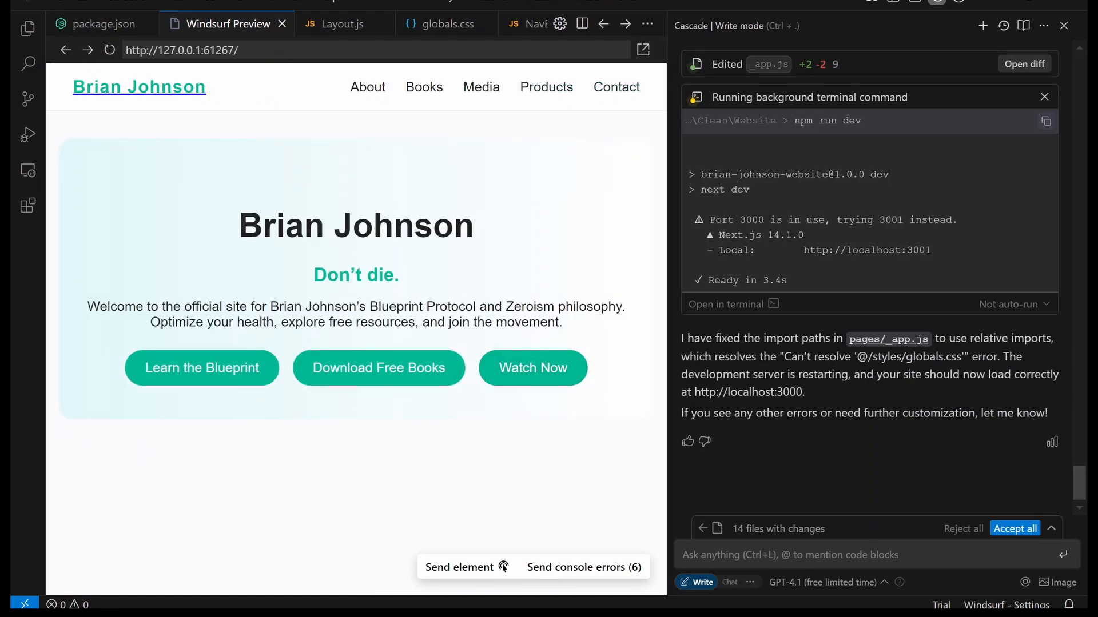
# Ask Cascade to restyle the site: 'I want it to be futuristic and sleek.'.
pyautogui.write('I want it to be futuristic and sleek.')
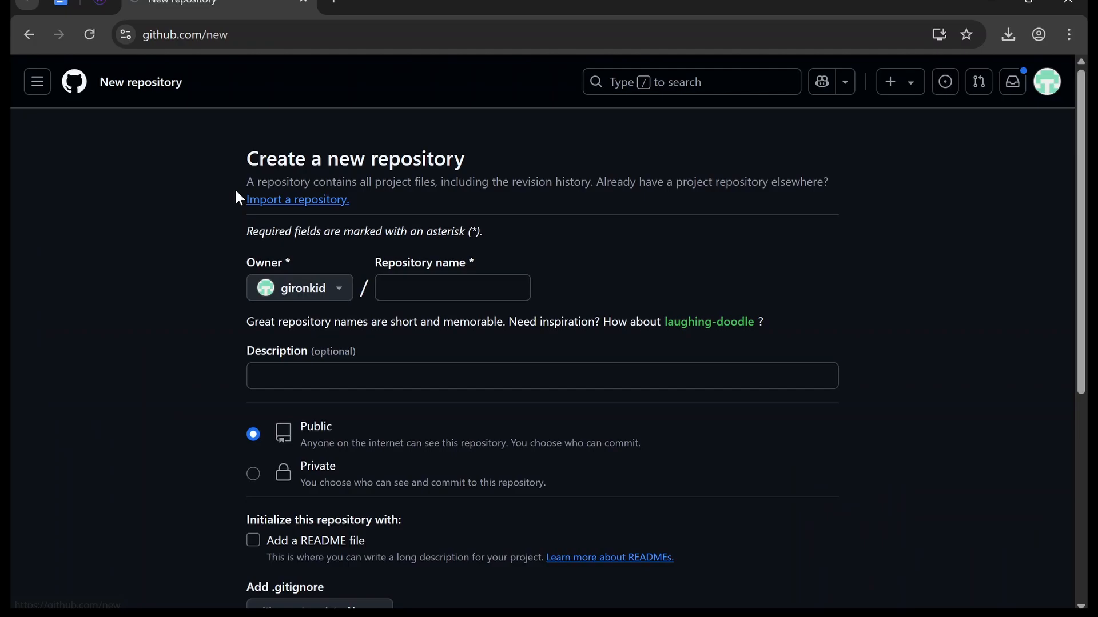
# Create the private repository test-blueprint-site and select its push-existing-repo commands.
pyautogui.write('test-blueprint-site')
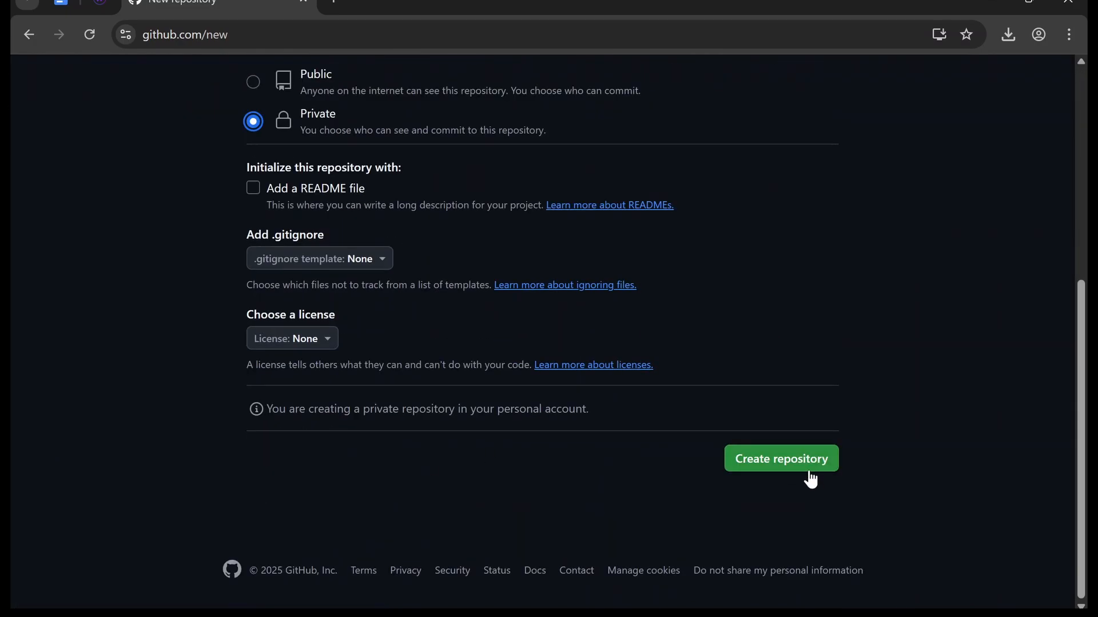
pyautogui.click(780, 459)
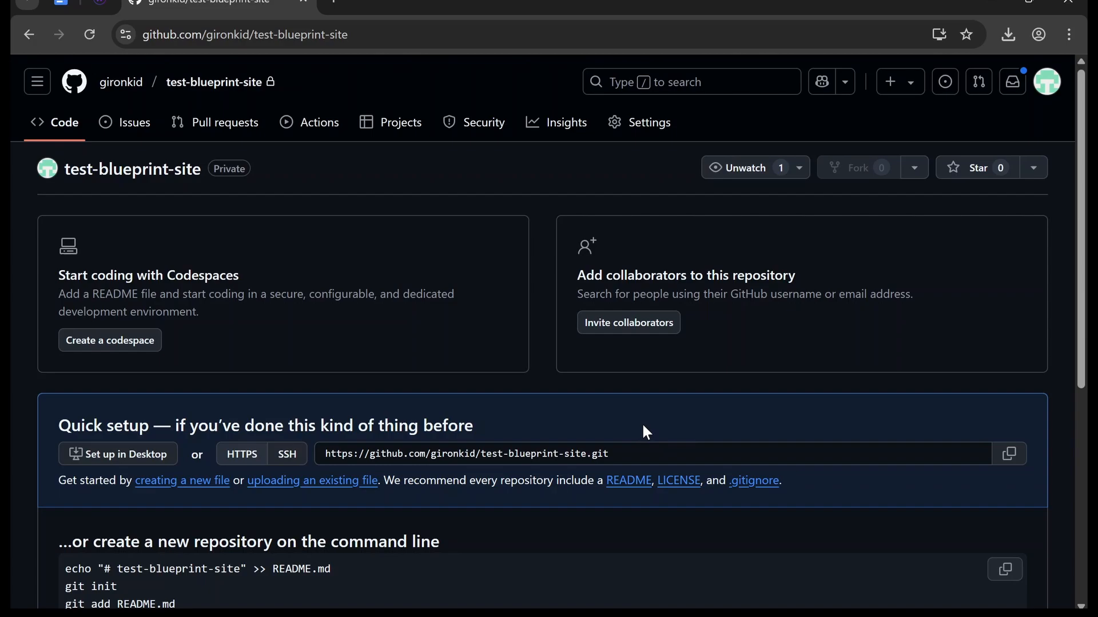
pyautogui.scroll(-3)
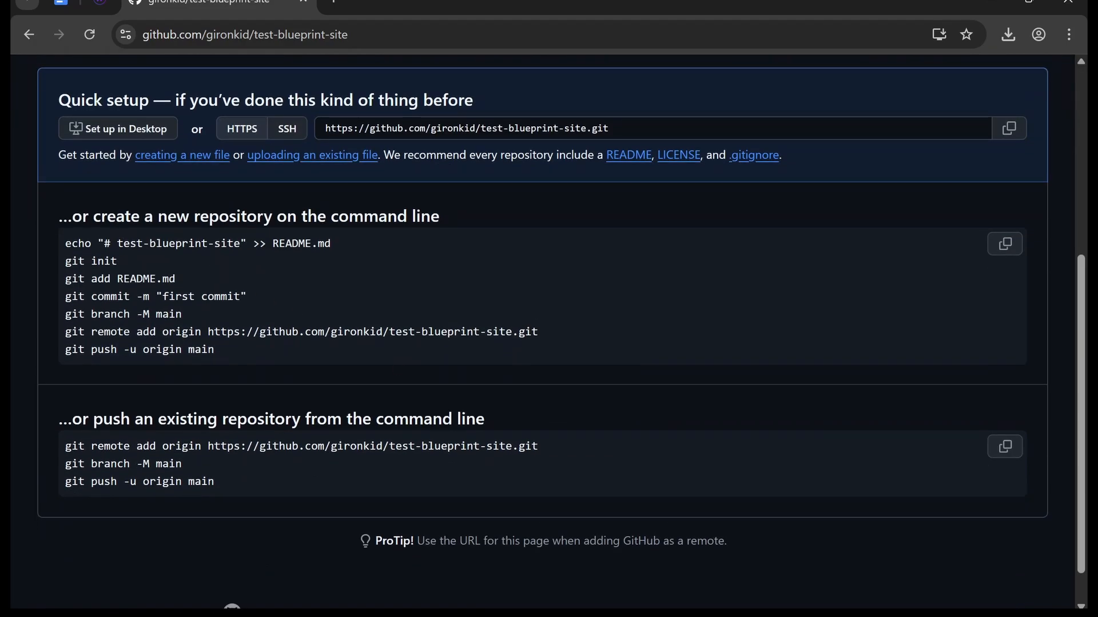
pyautogui.moveTo(66, 243); pyautogui.dragTo(181, 313)
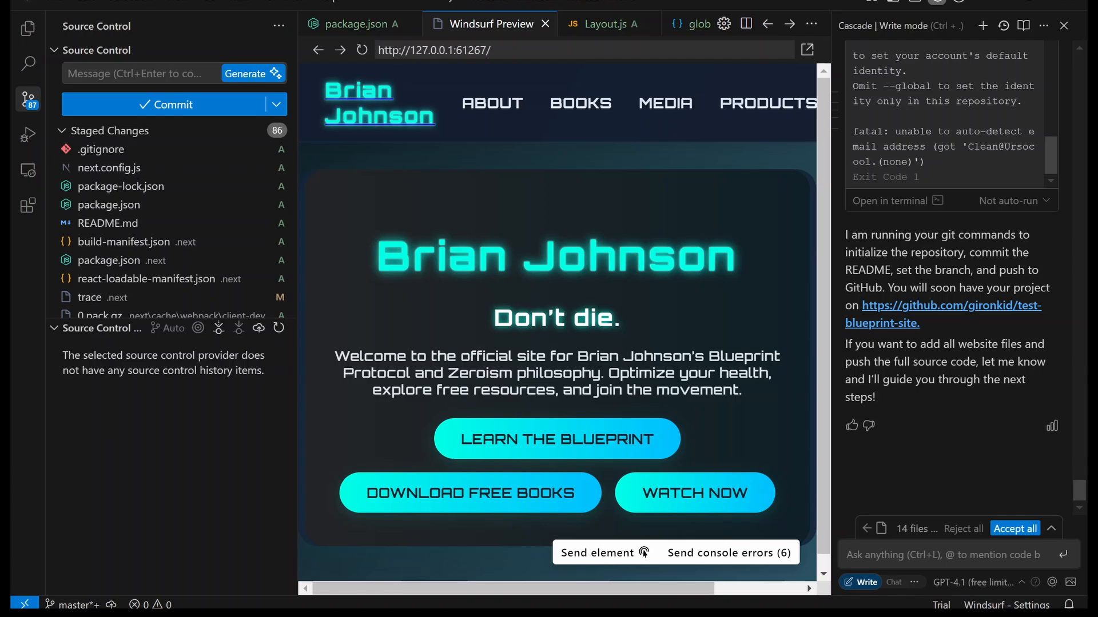
pyautogui.click(890, 201)
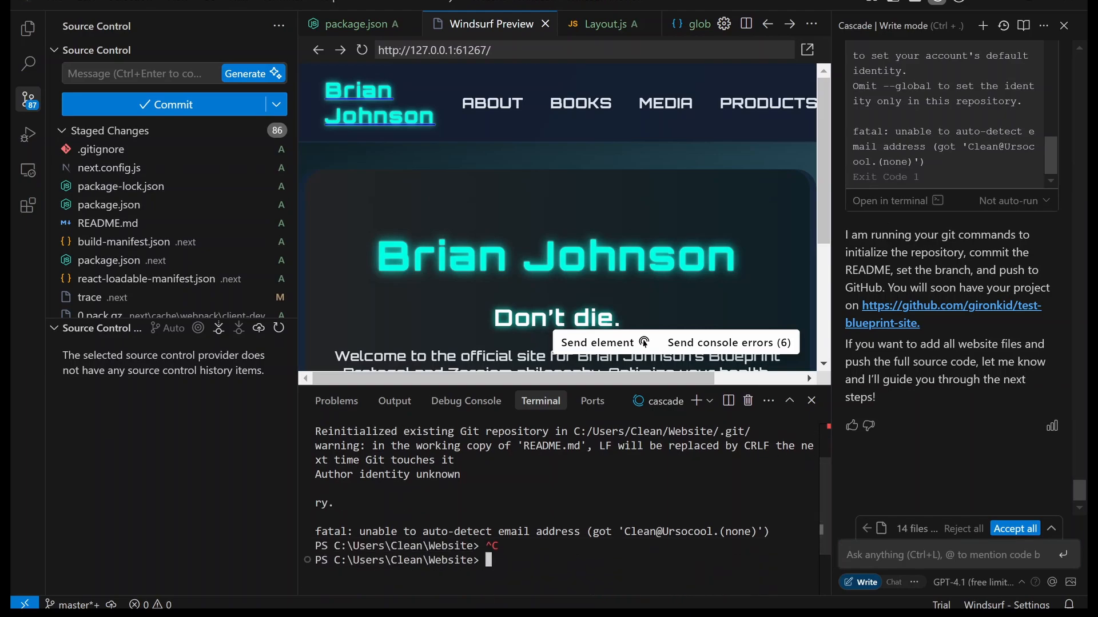
pyautogui.tripleClick(490, 531)
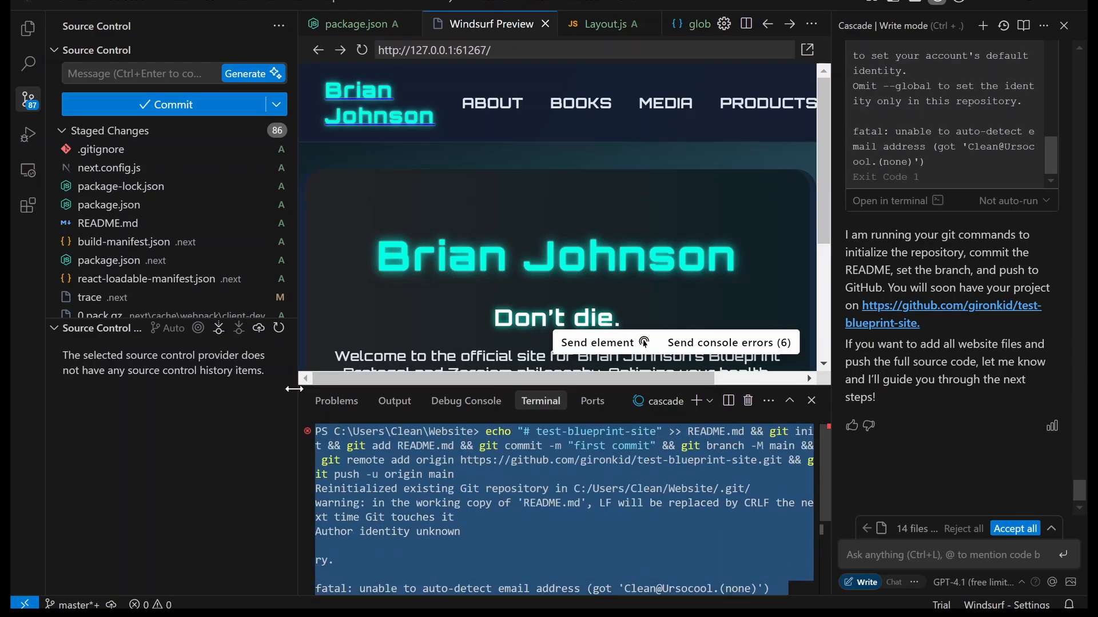
pyautogui.moveTo(893, 582)
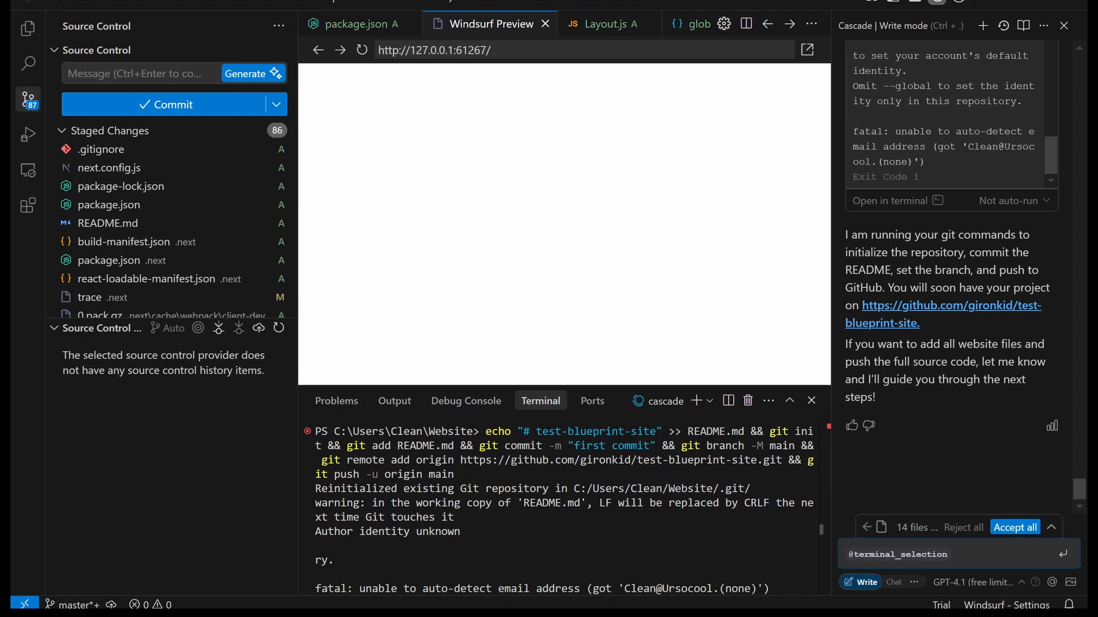
pyautogui.write('what happened help me fix')
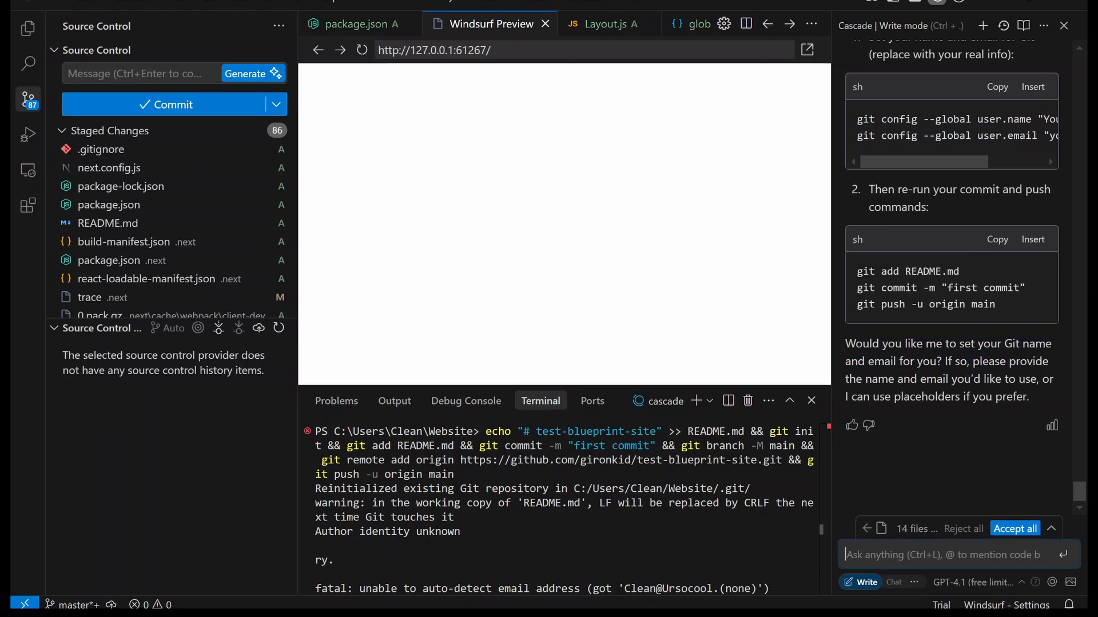
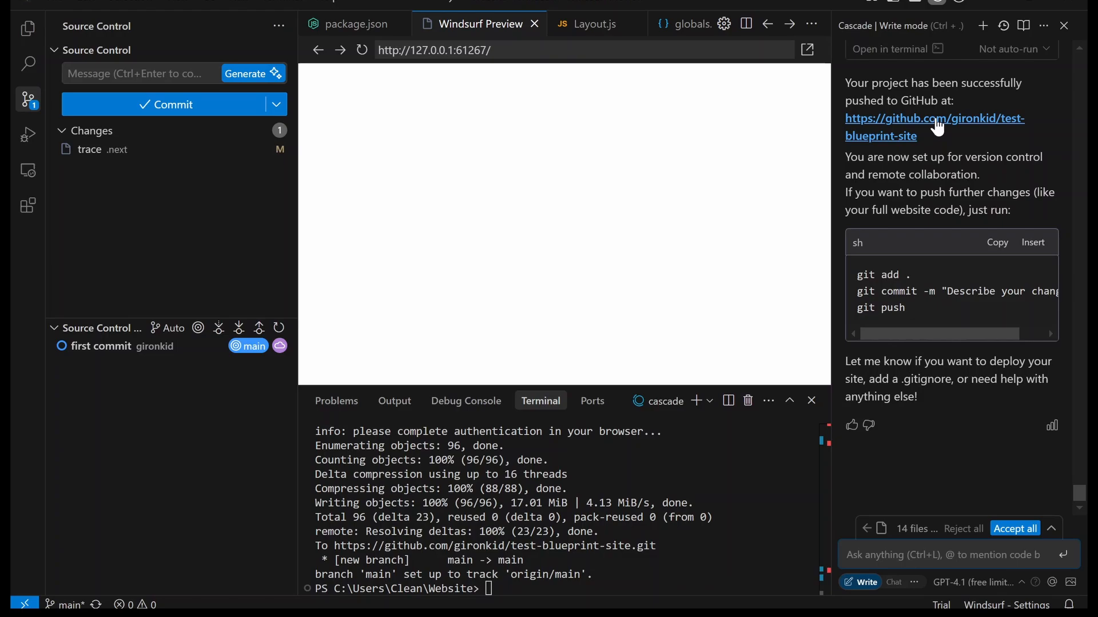
pyautogui.moveTo(891, 133)
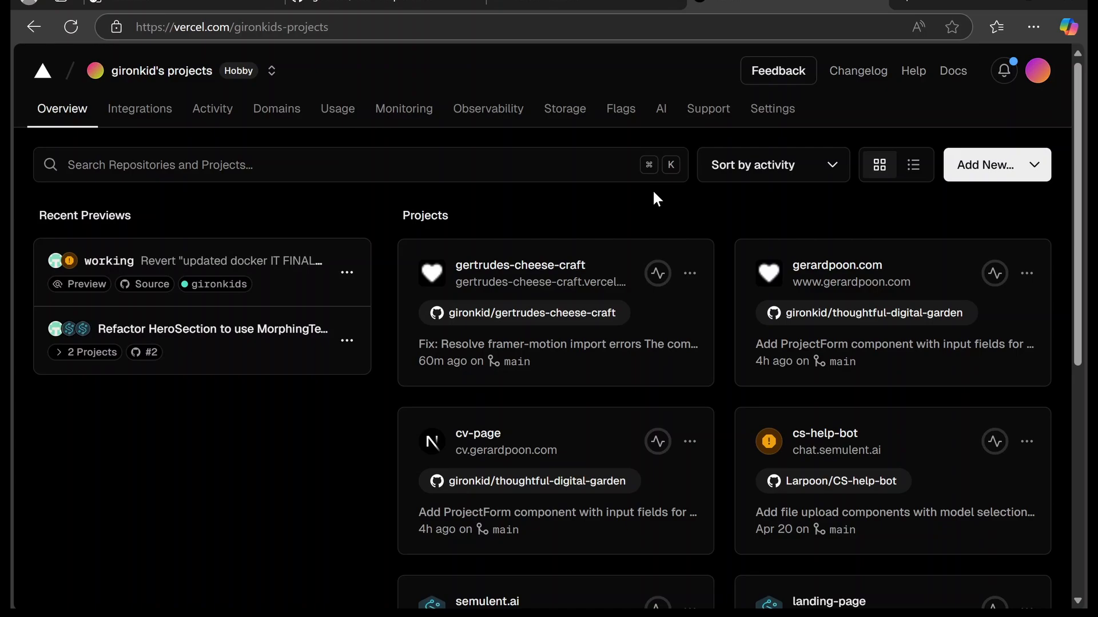
# Import the test-blueprint-site repository as a new Vercel project and deploy it.
pyautogui.click(986, 165)
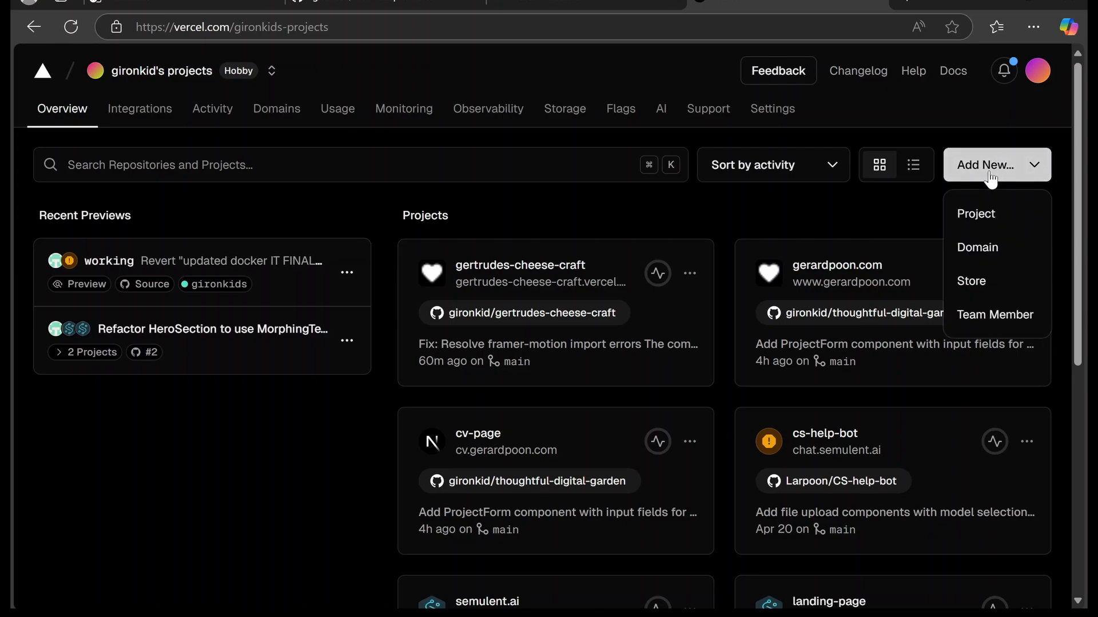
pyautogui.click(976, 213)
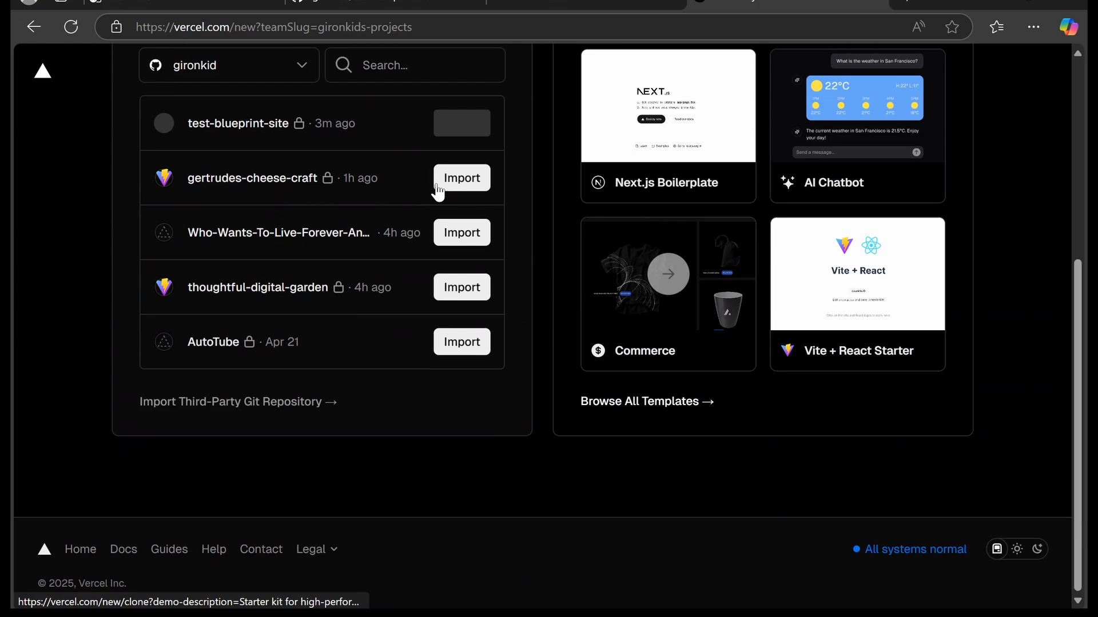
pyautogui.click(461, 123)
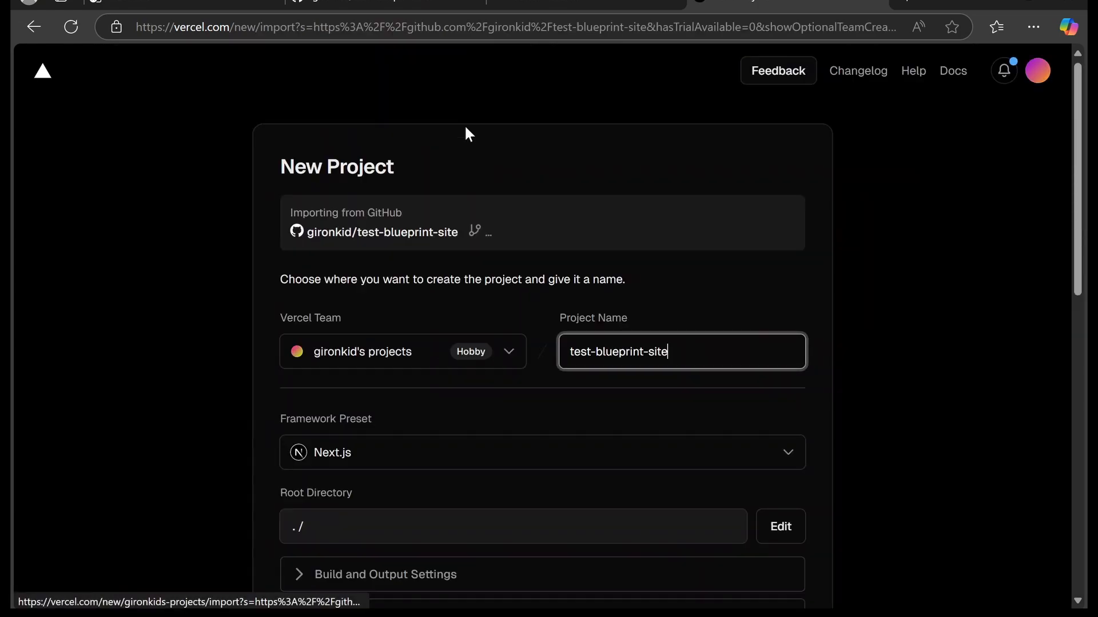
pyautogui.scroll(-3)
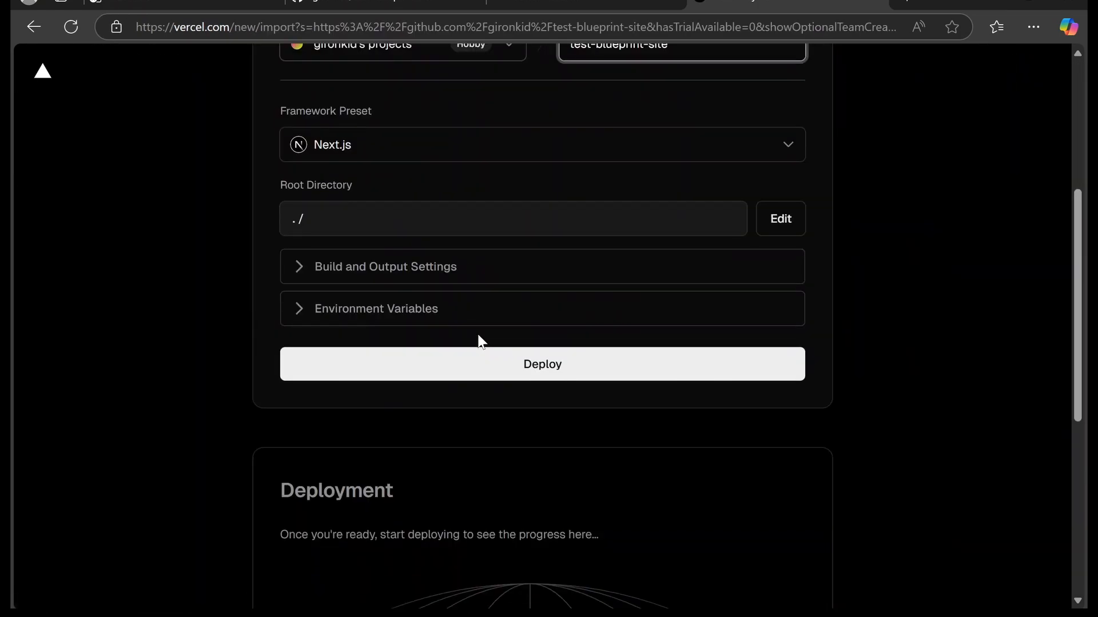
pyautogui.click(542, 364)
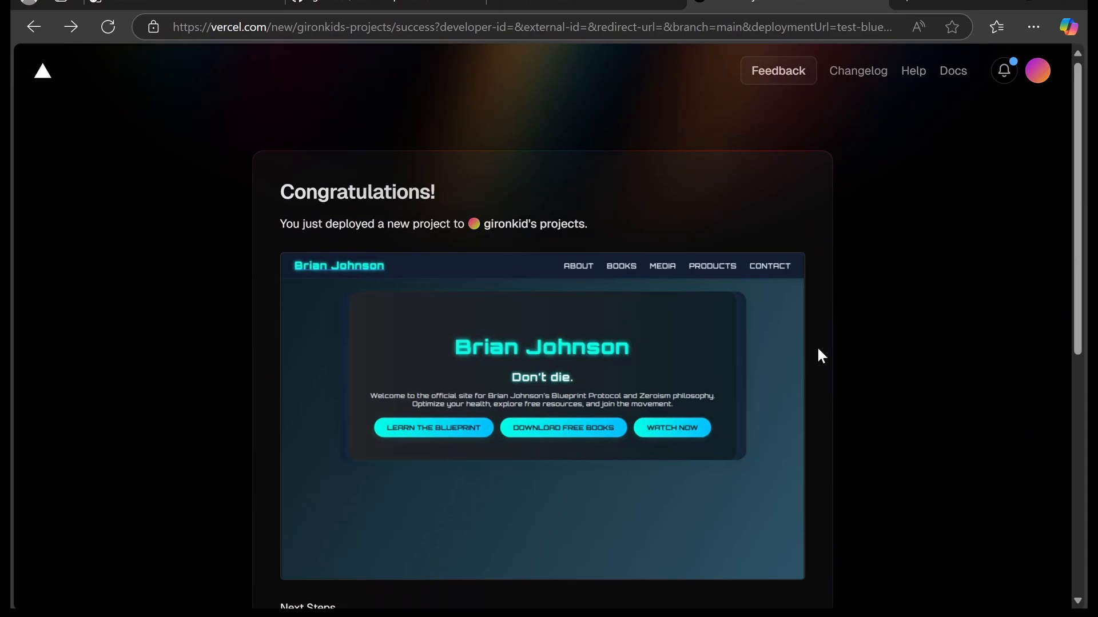
pyautogui.scroll(-3)
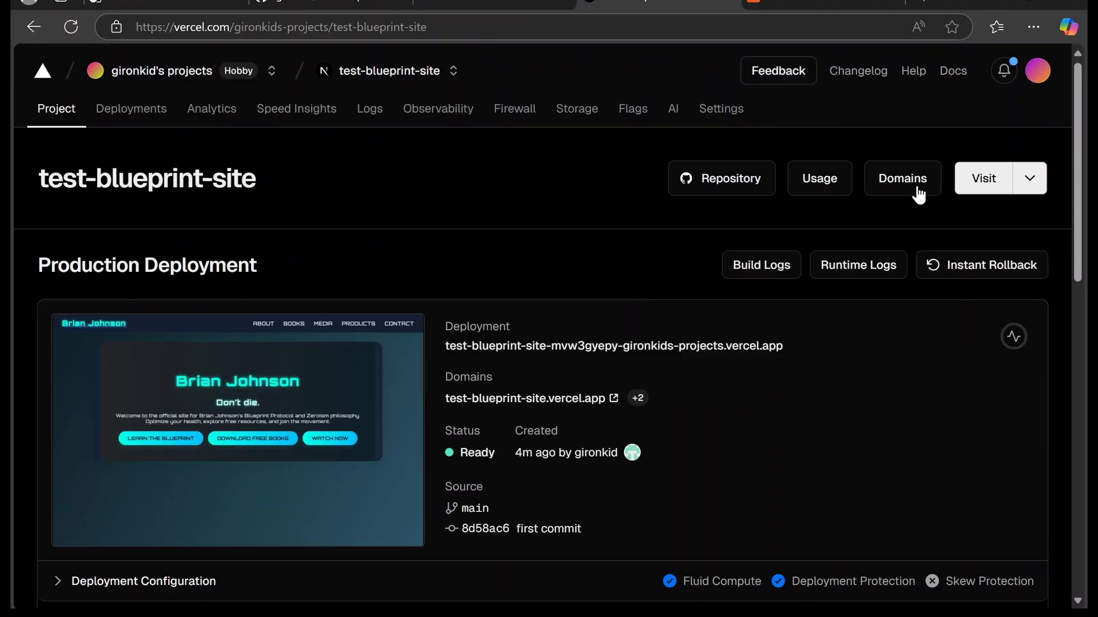
# Add test.gerardpoon.com as the project's custom domain and move to the Namecheap page.
pyautogui.click(902, 178)
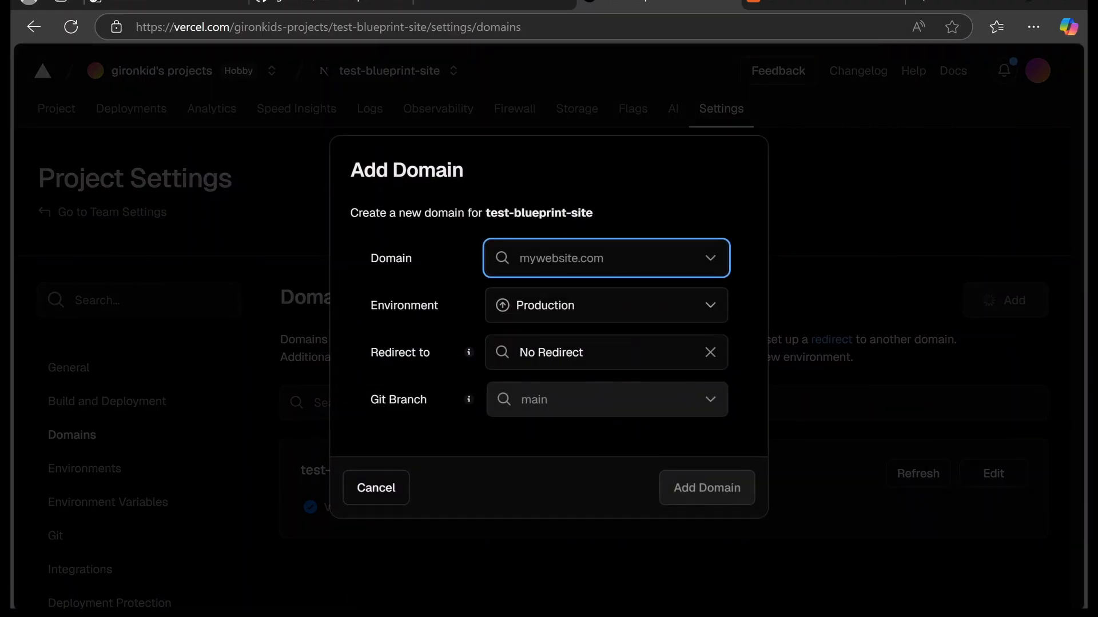
pyautogui.write('test.gerardpoon.com')
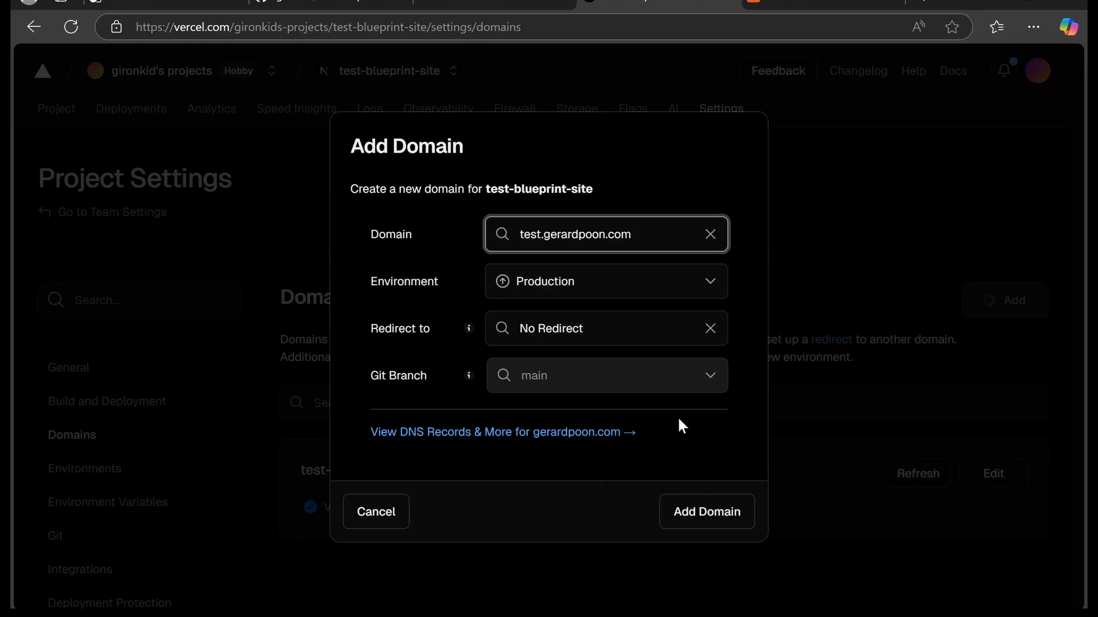
pyautogui.click(705, 513)
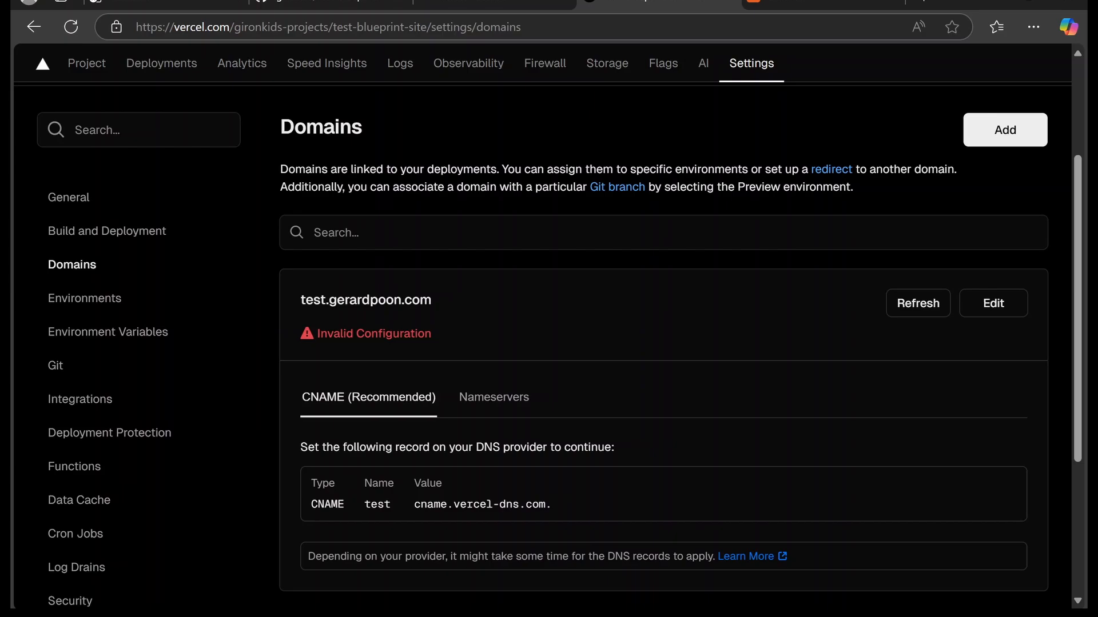
pyautogui.click(917, 303)
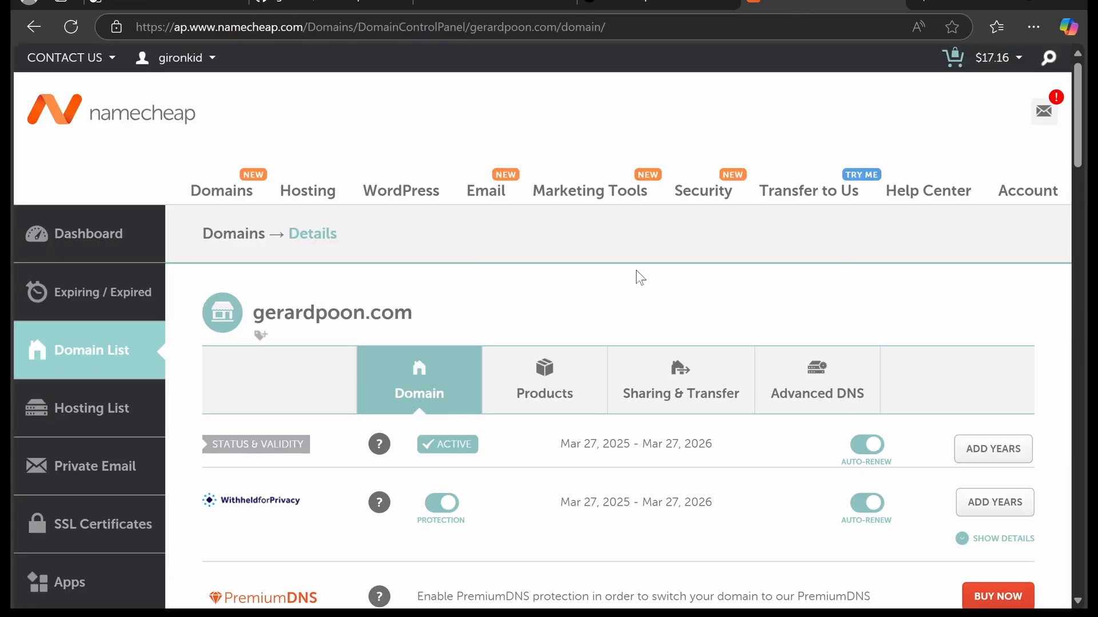
# Review the gerardpoon.com domain details in Namecheap and finish on a new browser tab.
pyautogui.click(815, 379)
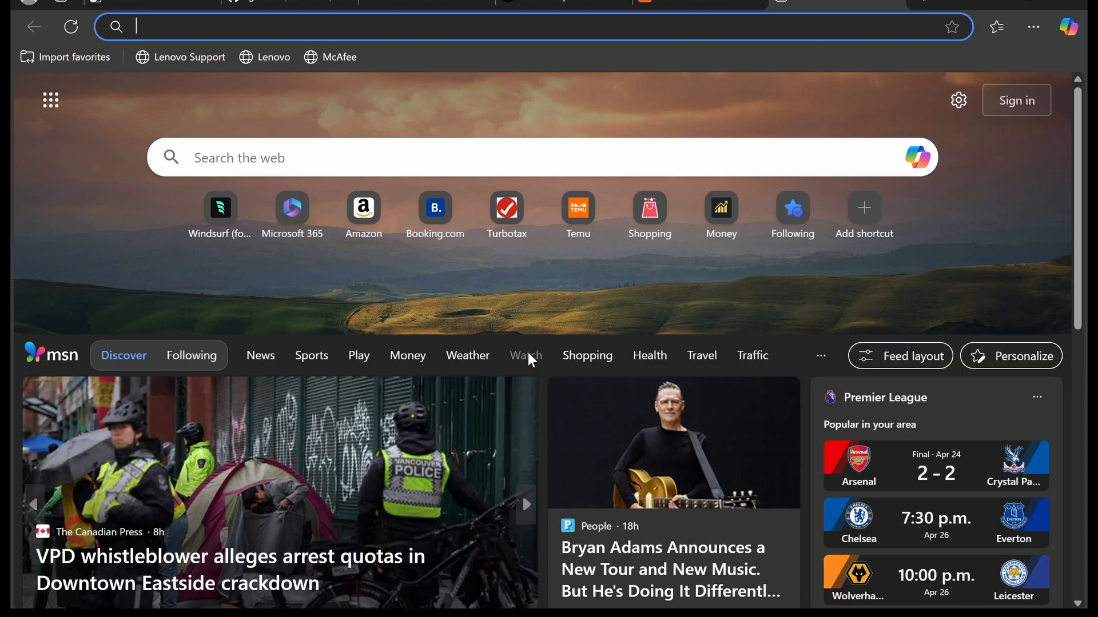
pyautogui.click(1010, 356)
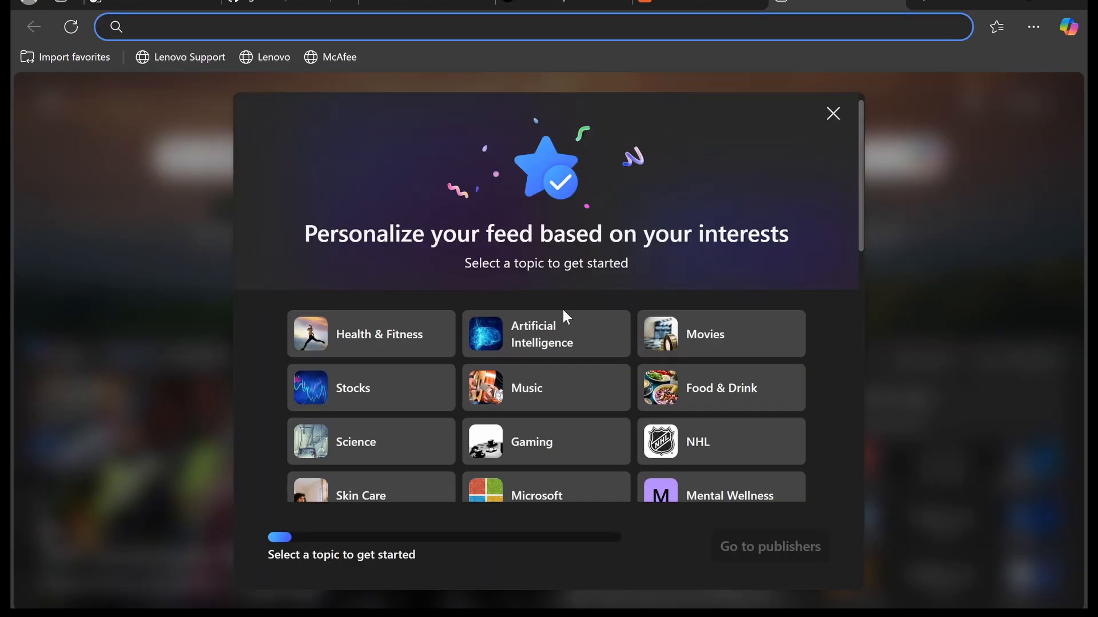